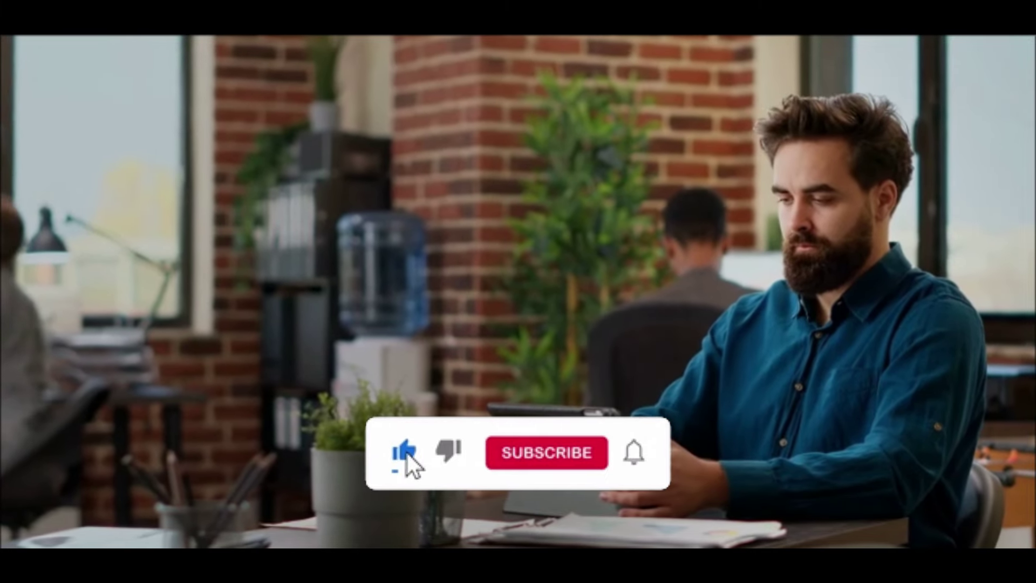
pyautogui.click(548, 452)
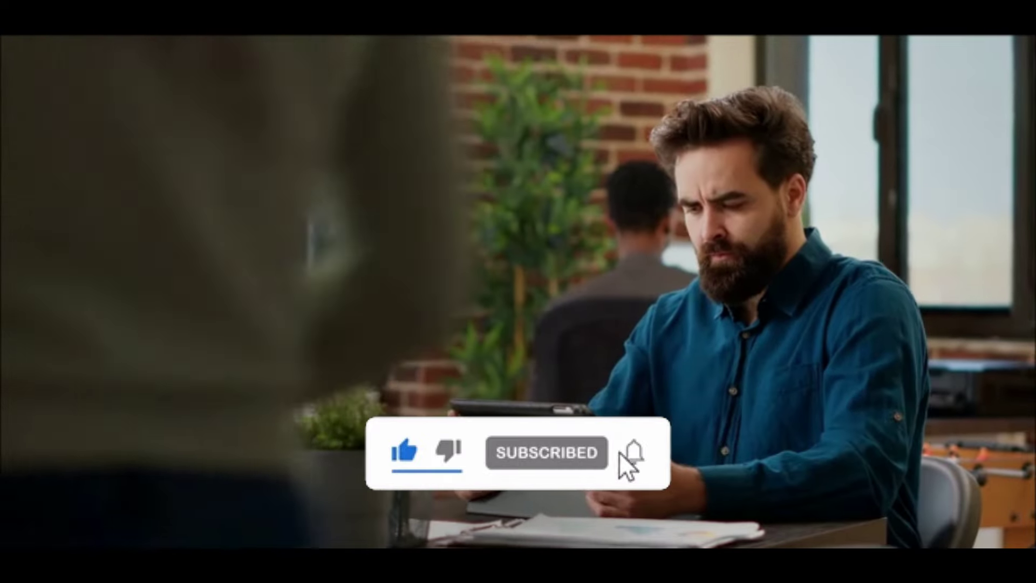